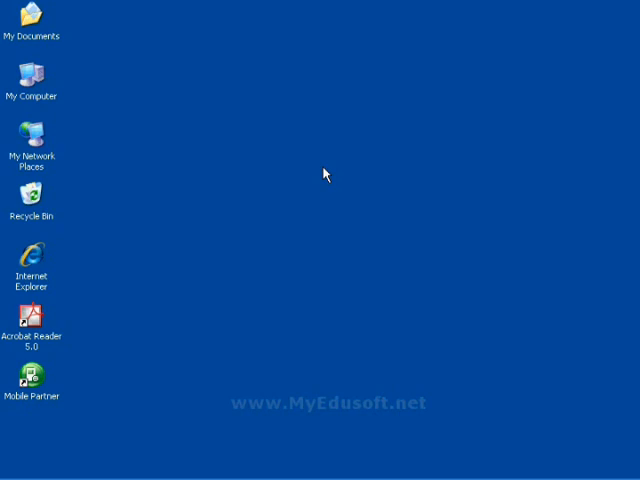
{"action": "mouse_move", "coordinate": [284, 158]}
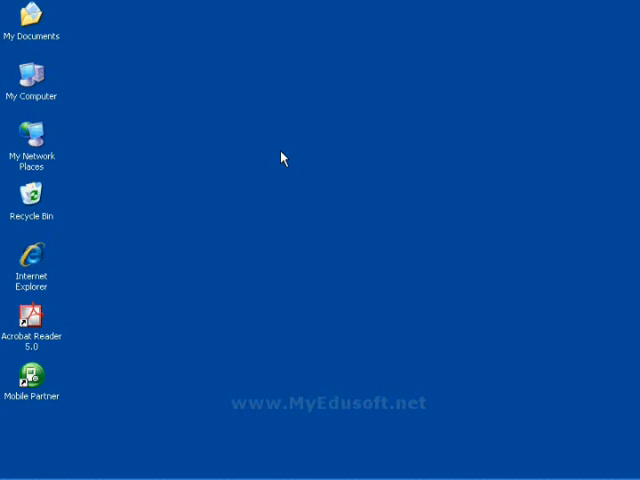
{"action": "mouse_move", "coordinate": [254, 236]}
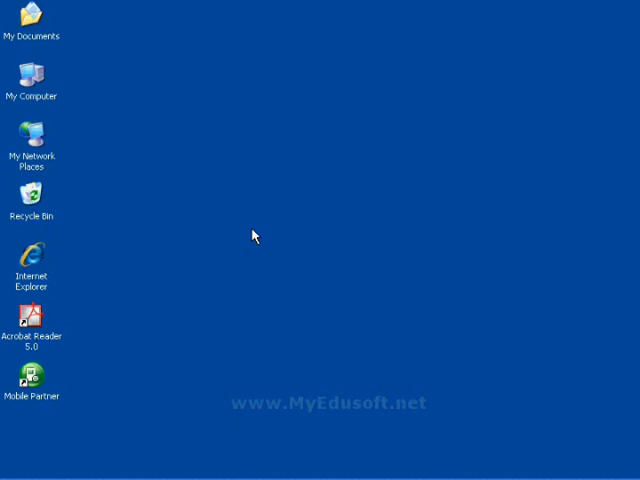
- Launch Microsoft Office Word 2007 from the Start menu's Microsoft Office group
{"action": "left_click", "coordinate": [30, 468]}
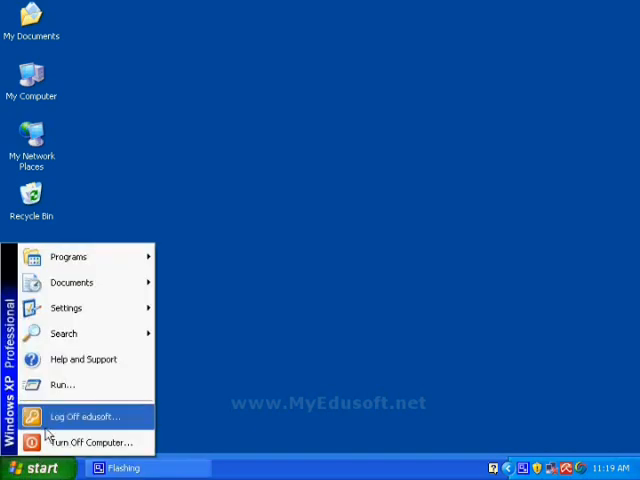
{"action": "mouse_move", "coordinate": [68, 256]}
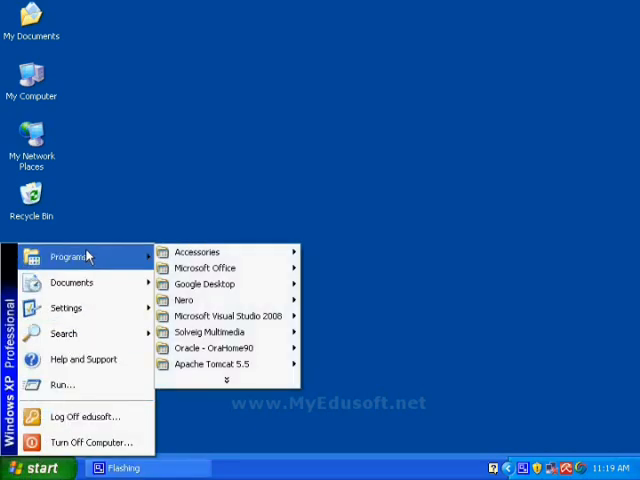
{"action": "mouse_move", "coordinate": [204, 268]}
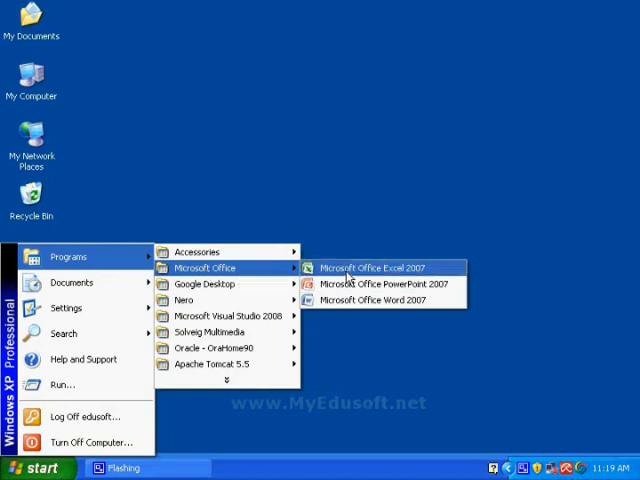
{"action": "mouse_move", "coordinate": [376, 268]}
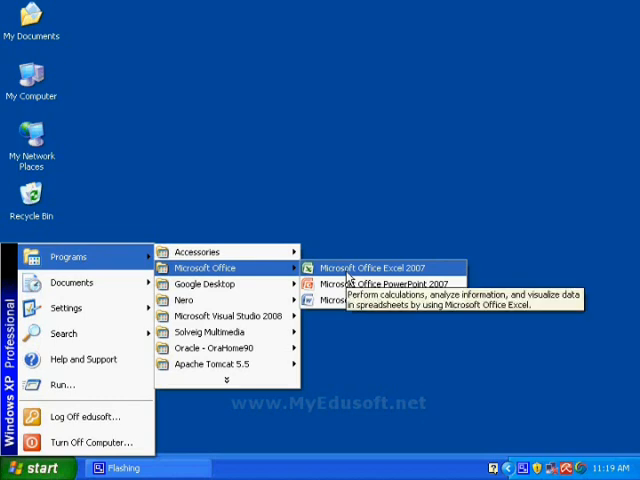
{"action": "mouse_move", "coordinate": [384, 284]}
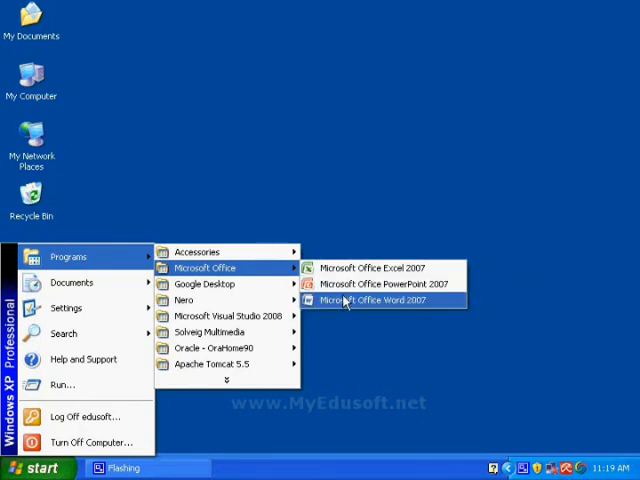
{"action": "mouse_move", "coordinate": [380, 284]}
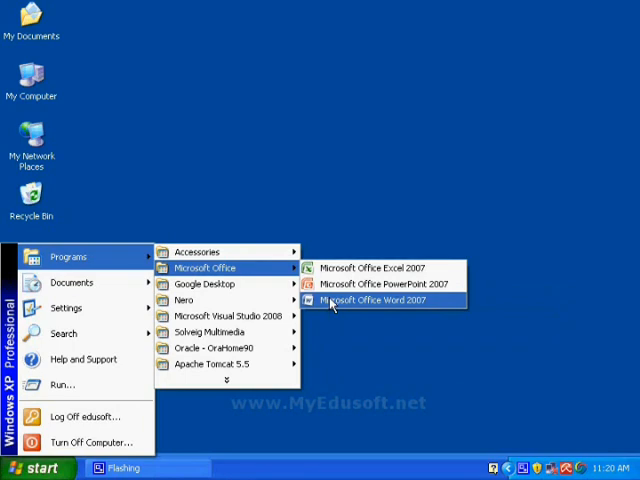
{"action": "left_click", "coordinate": [378, 300]}
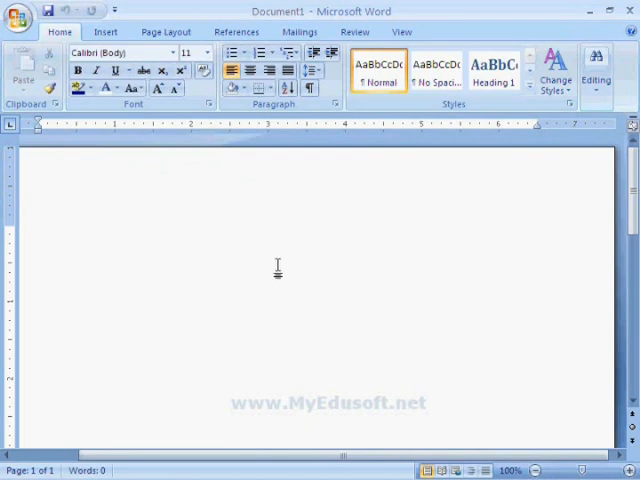
{"action": "mouse_move", "coordinate": [320, 260]}
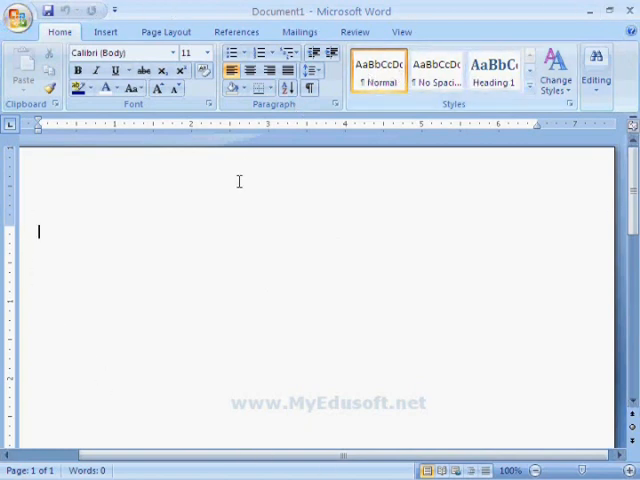
{"action": "mouse_move", "coordinate": [270, 188]}
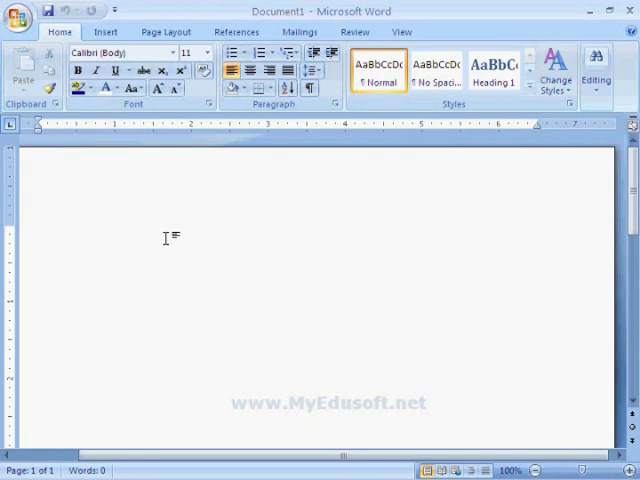
- Enter the sample line 'This askdjflkasdjflajsdlfkji' and emphasize the nonsense word
{"action": "type", "text": "This askdjflkasdjflajsdlfkji"}
{"action": "type", "text": "asdflasdjflkad"}
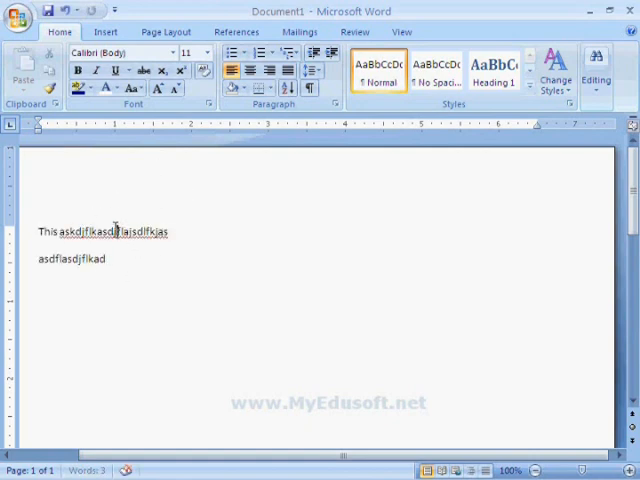
{"action": "left_click", "coordinate": [80, 70]}
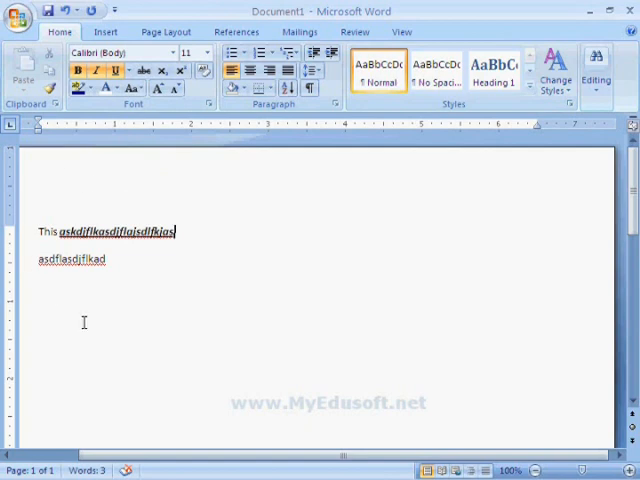
{"action": "mouse_move", "coordinate": [260, 304]}
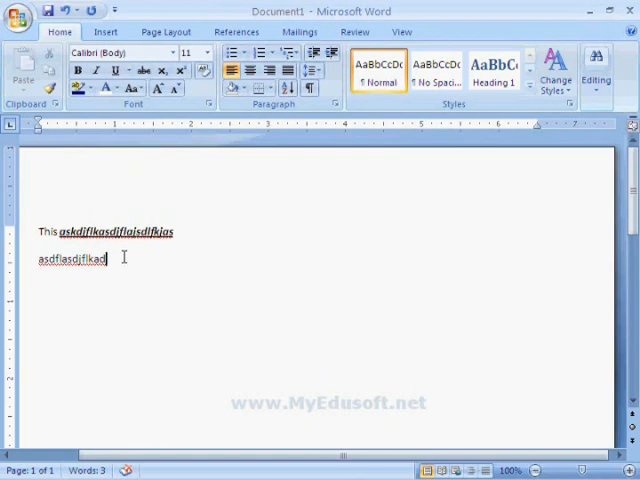
- Look over the Insert, References and View ribbon tabs
{"action": "left_click", "coordinate": [106, 32]}
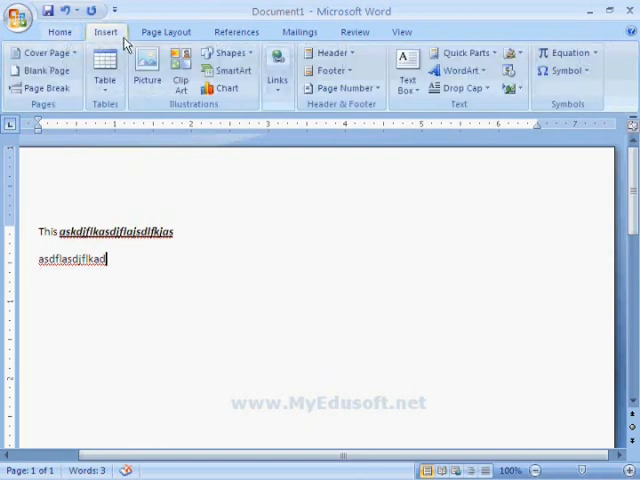
{"action": "left_click", "coordinate": [236, 32]}
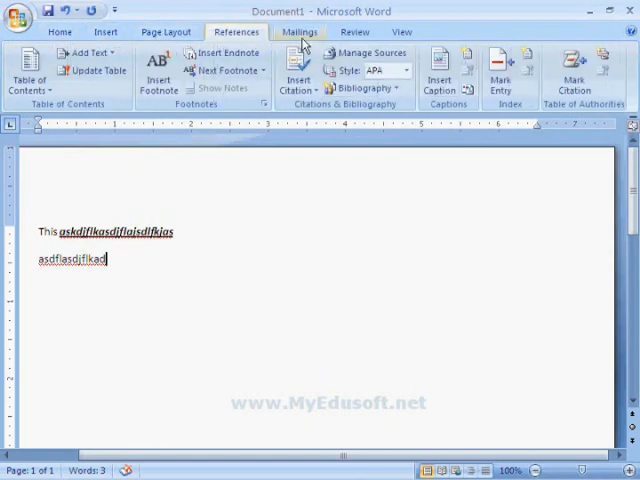
{"action": "left_click", "coordinate": [400, 32]}
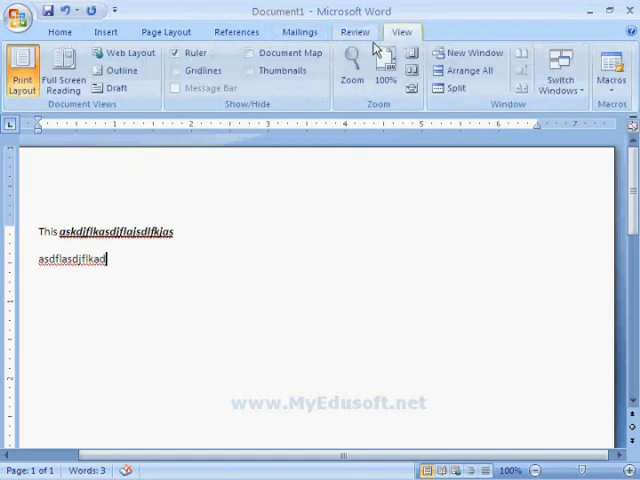
{"action": "left_click", "coordinate": [40, 232]}
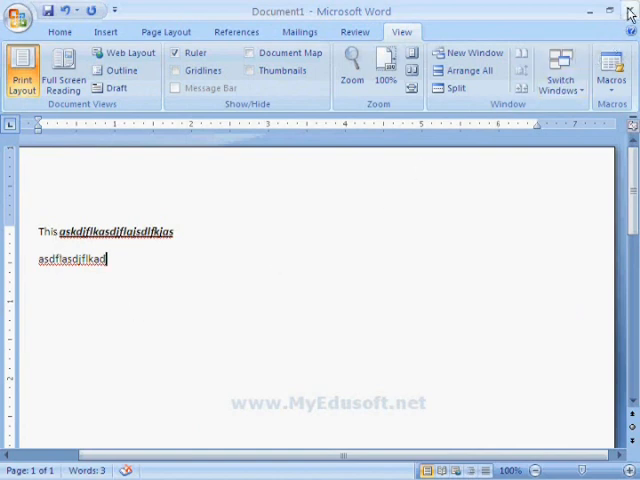
- Close Document1, choosing No to discard the changes
{"action": "left_click", "coordinate": [630, 12]}
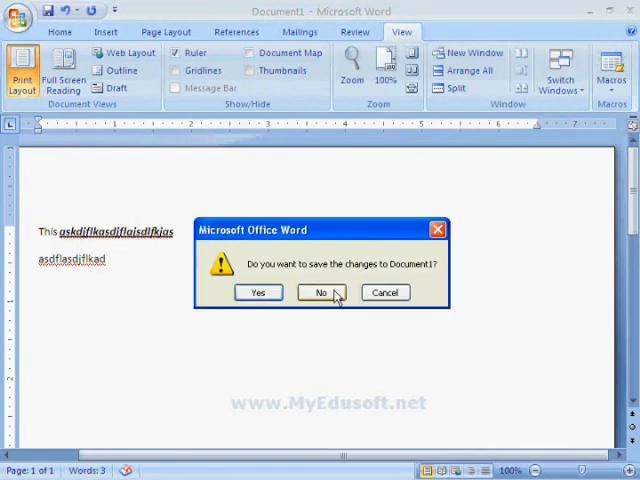
{"action": "left_click", "coordinate": [320, 292]}
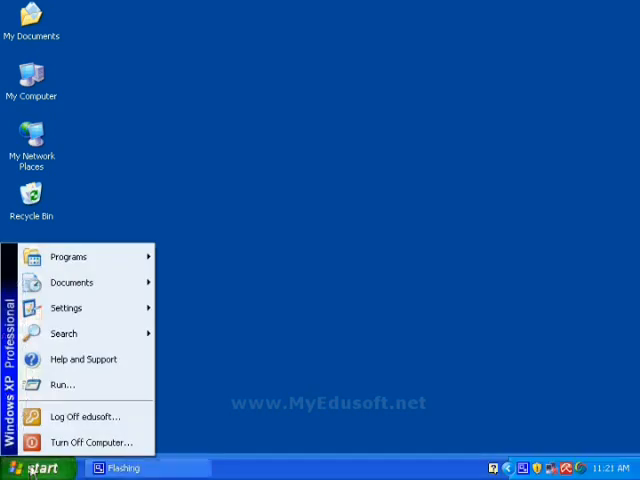
- Launch Microsoft Office Excel 2007 from the Start menu with a blank Book1
{"action": "left_click", "coordinate": [68, 256]}
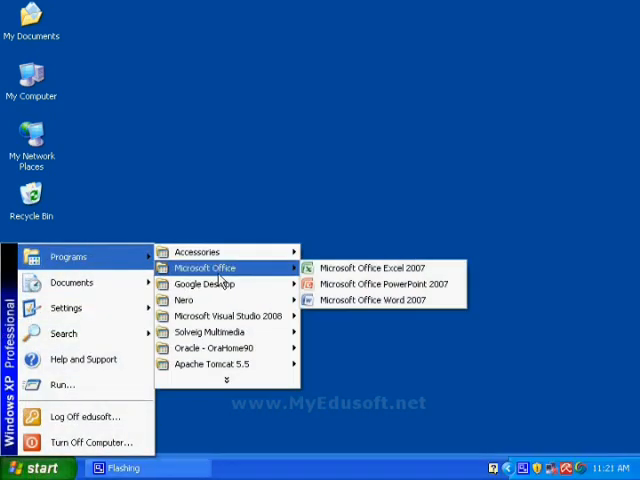
{"action": "left_click", "coordinate": [372, 268]}
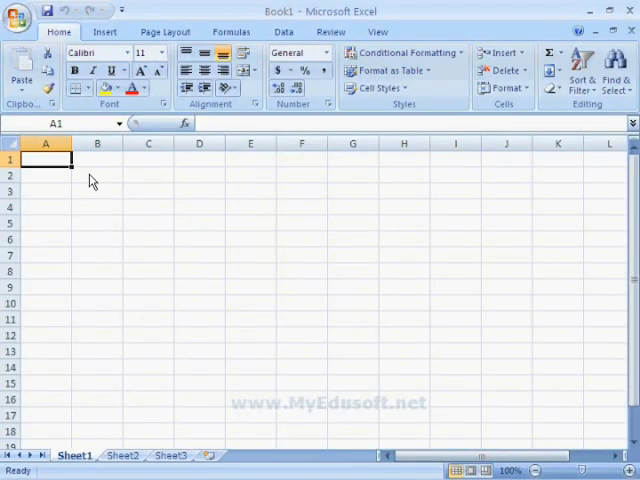
{"action": "mouse_move", "coordinate": [366, 314]}
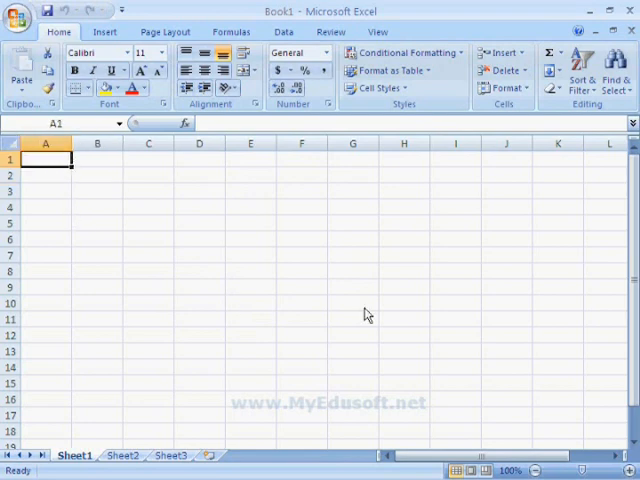
- Enter 'eno' in A1 with 1000 and 2000 in the cells beneath it
{"action": "left_click", "coordinate": [96, 160]}
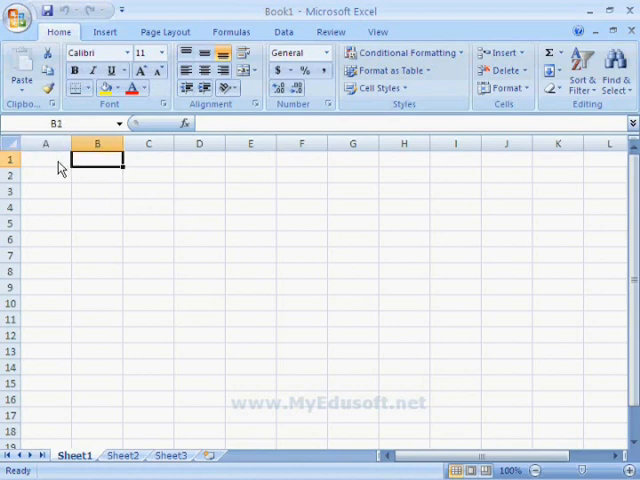
{"action": "left_click", "coordinate": [96, 176]}
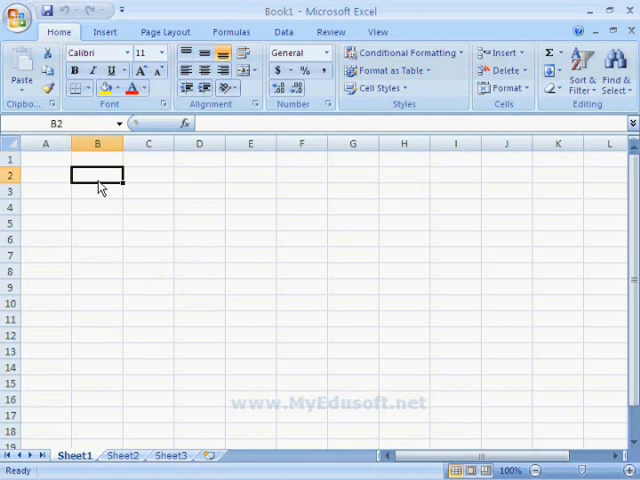
{"action": "left_click", "coordinate": [46, 160]}
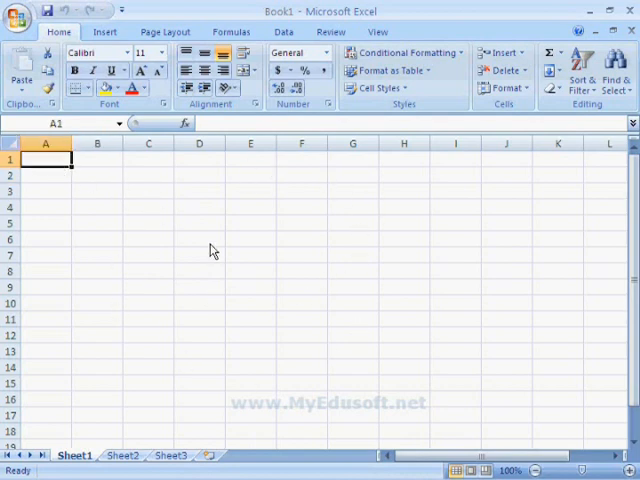
{"action": "type", "text": "eno"}
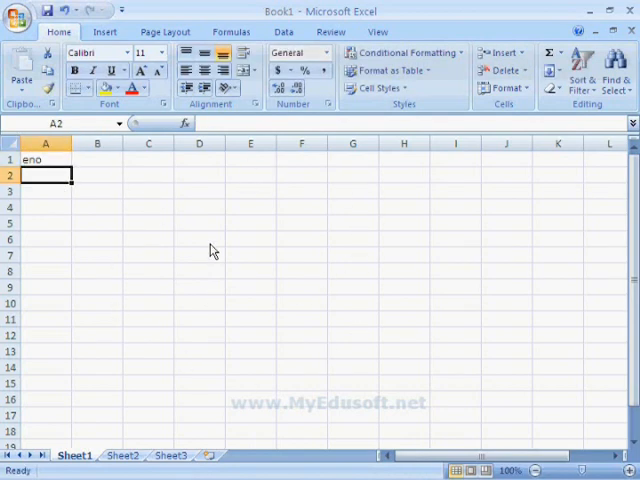
{"action": "type", "text": "1000"}
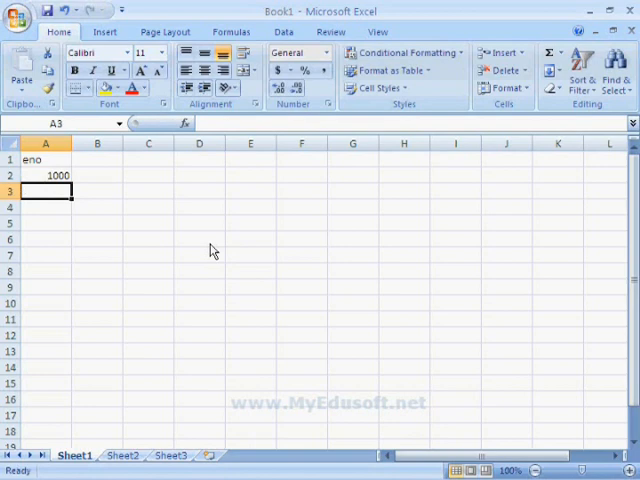
{"action": "type", "text": "2000"}
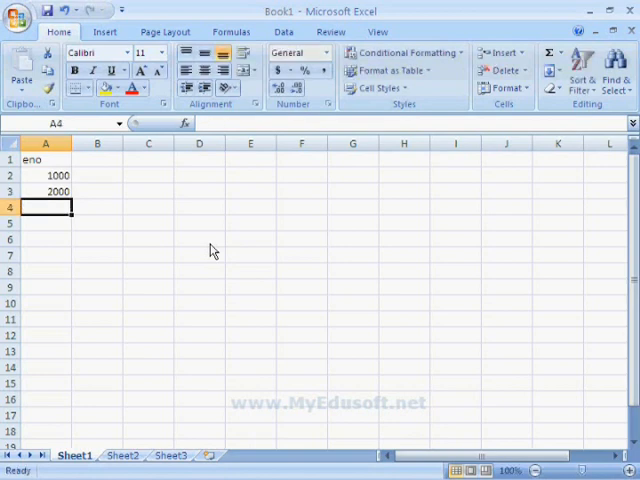
{"action": "mouse_move", "coordinate": [68, 260]}
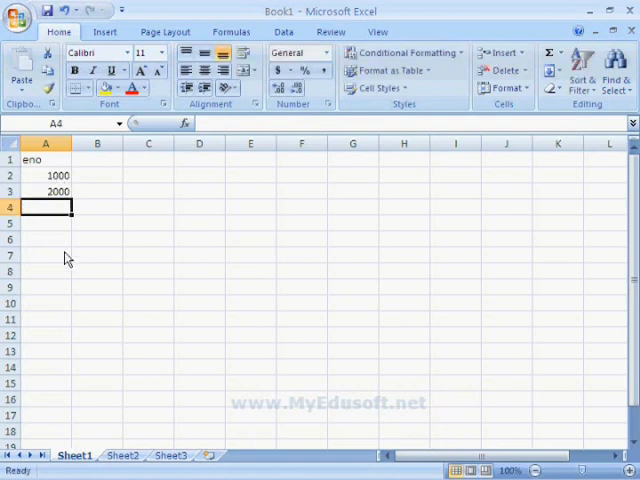
{"action": "mouse_move", "coordinate": [180, 258]}
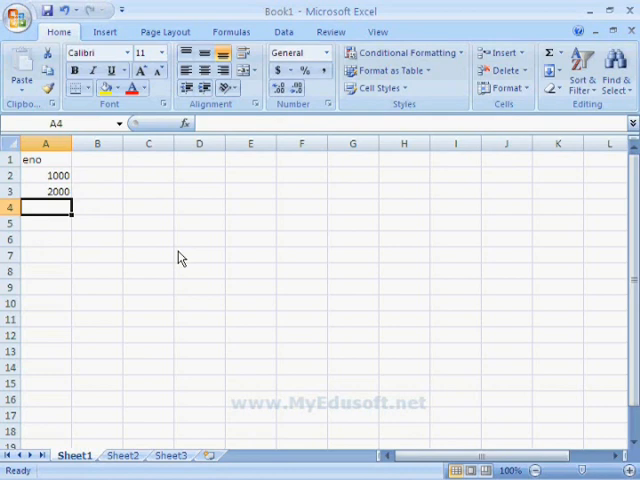
{"action": "mouse_move", "coordinate": [192, 250]}
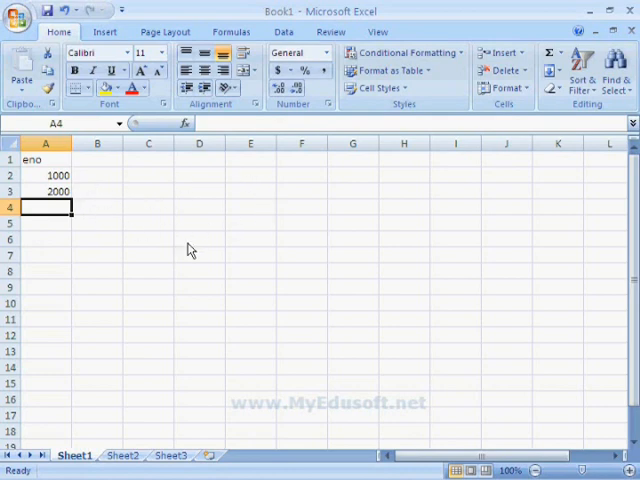
{"action": "left_click", "coordinate": [250, 224]}
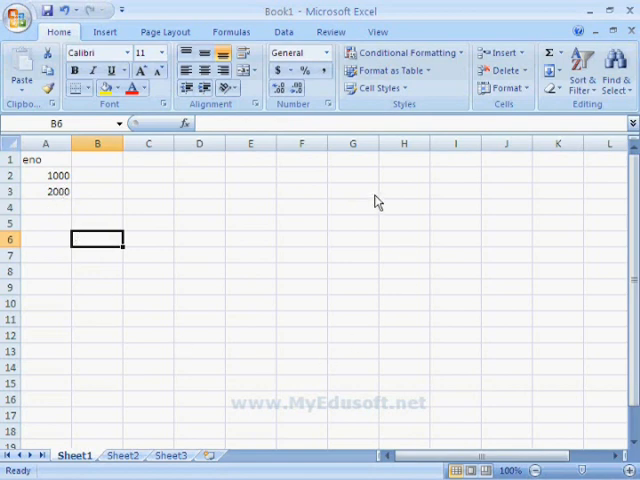
{"action": "mouse_move", "coordinate": [164, 234]}
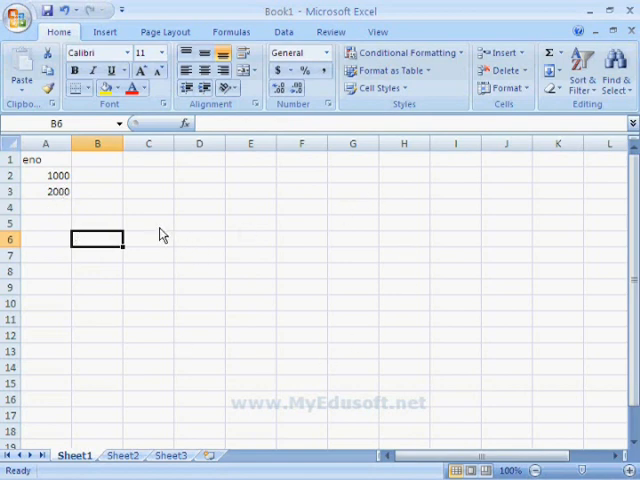
{"action": "mouse_move", "coordinate": [64, 250]}
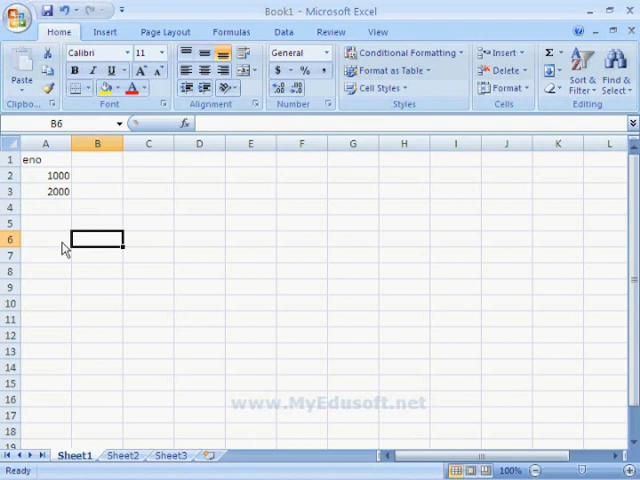
{"action": "mouse_move", "coordinate": [300, 190]}
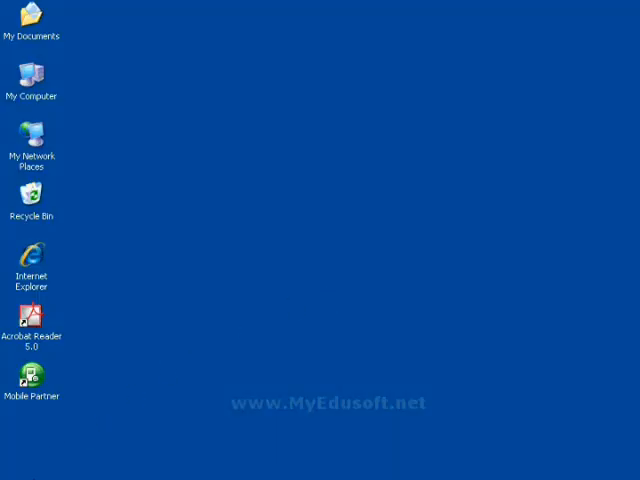
- Launch Microsoft Office PowerPoint 2007 from the Start menu with a blank Presentation1
{"action": "left_click", "coordinate": [28, 468]}
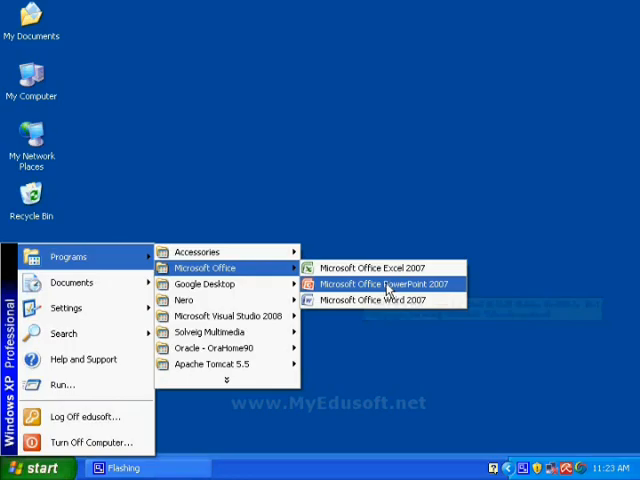
{"action": "left_click", "coordinate": [384, 284]}
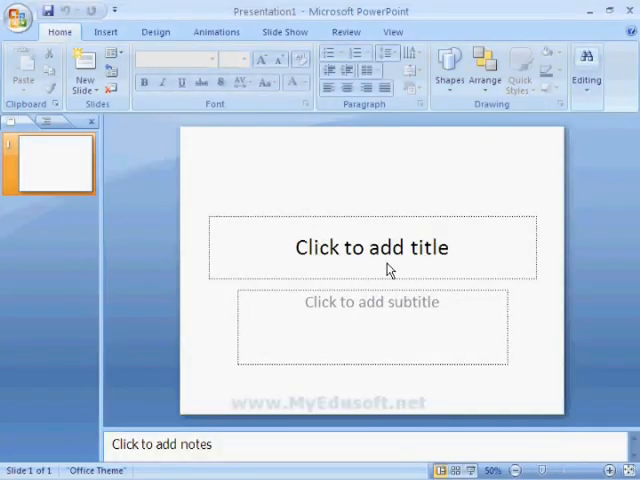
{"action": "mouse_move", "coordinate": [208, 220]}
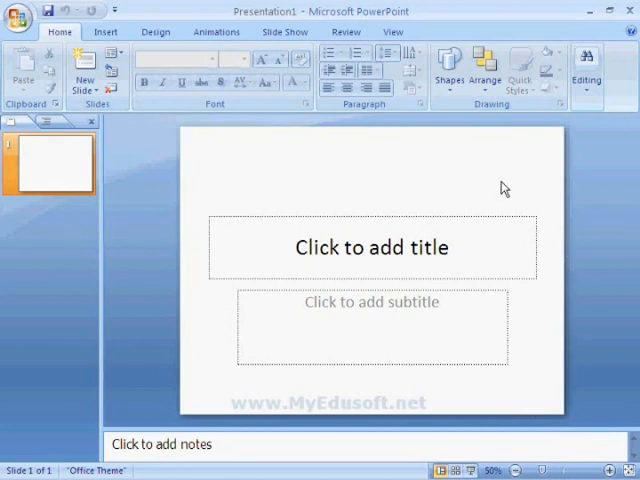
{"action": "mouse_move", "coordinate": [500, 188]}
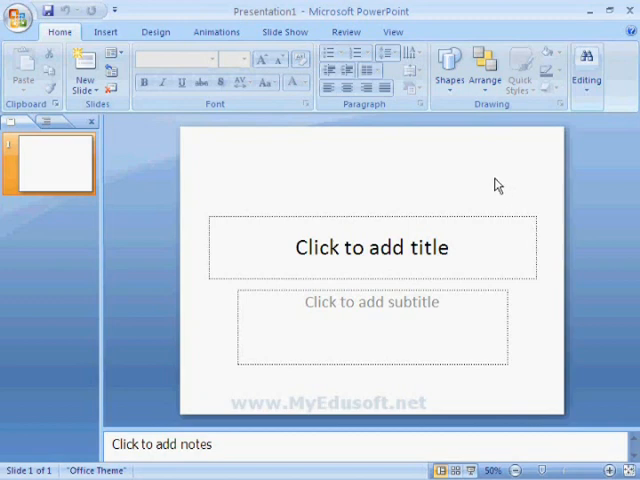
{"action": "mouse_move", "coordinate": [438, 390]}
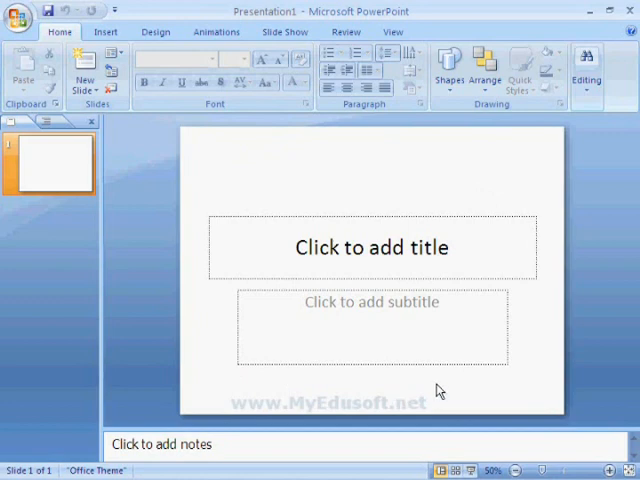
{"action": "mouse_move", "coordinate": [298, 350]}
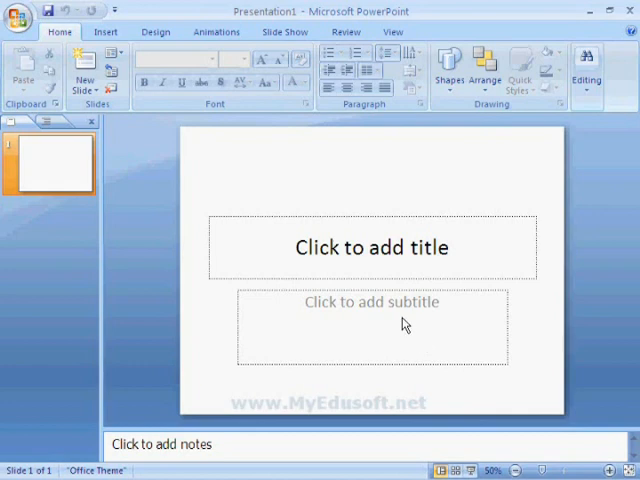
- Select the blank title placeholder, then close PowerPoint
{"action": "left_click", "coordinate": [372, 246]}
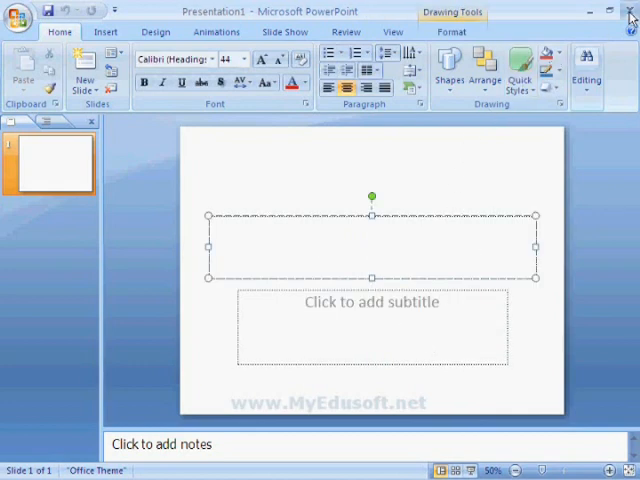
{"action": "left_click", "coordinate": [30, 468]}
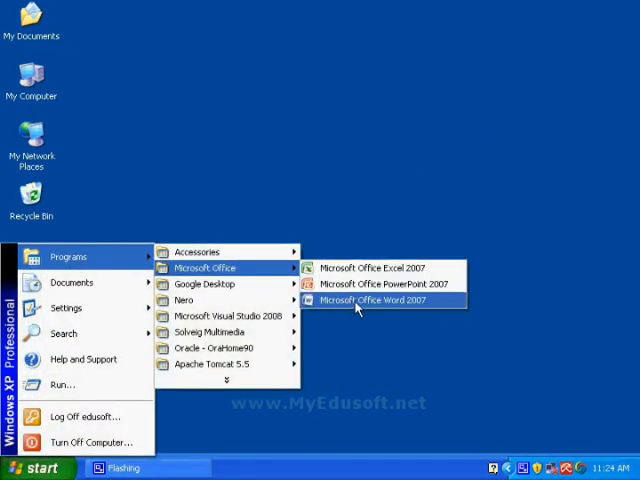
{"action": "mouse_move", "coordinate": [384, 300]}
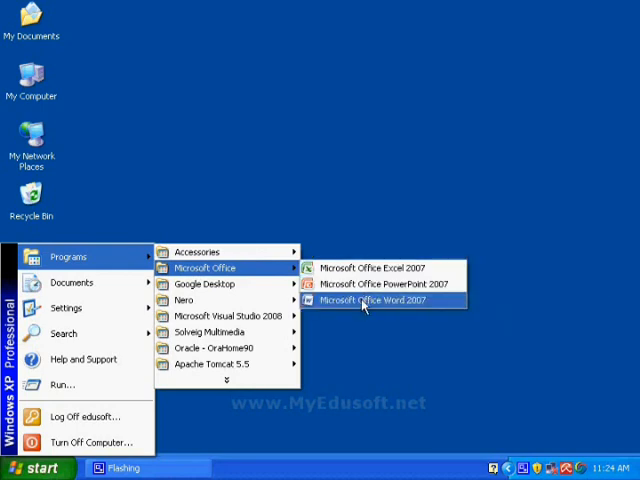
{"action": "mouse_move", "coordinate": [370, 268]}
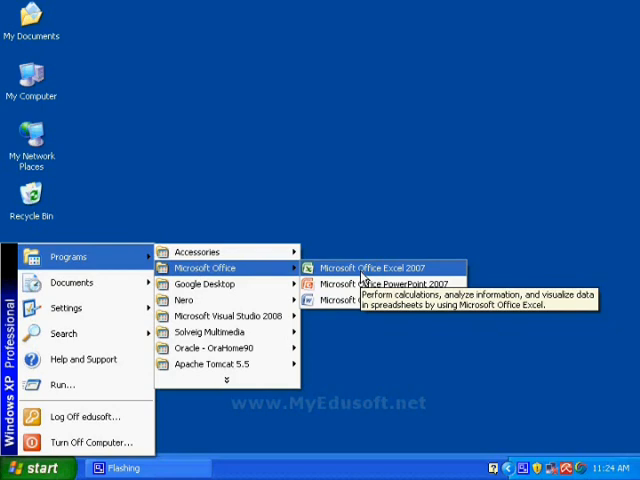
{"action": "mouse_move", "coordinate": [384, 284]}
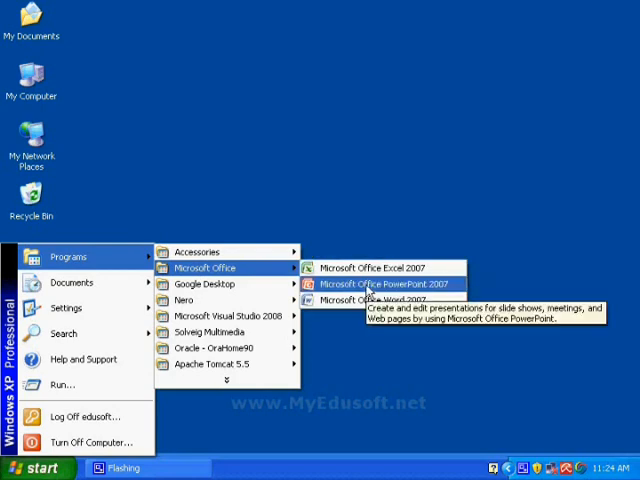
{"action": "mouse_move", "coordinate": [372, 268]}
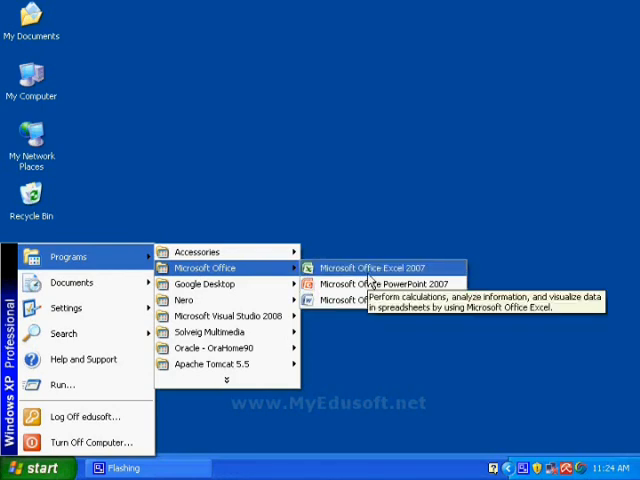